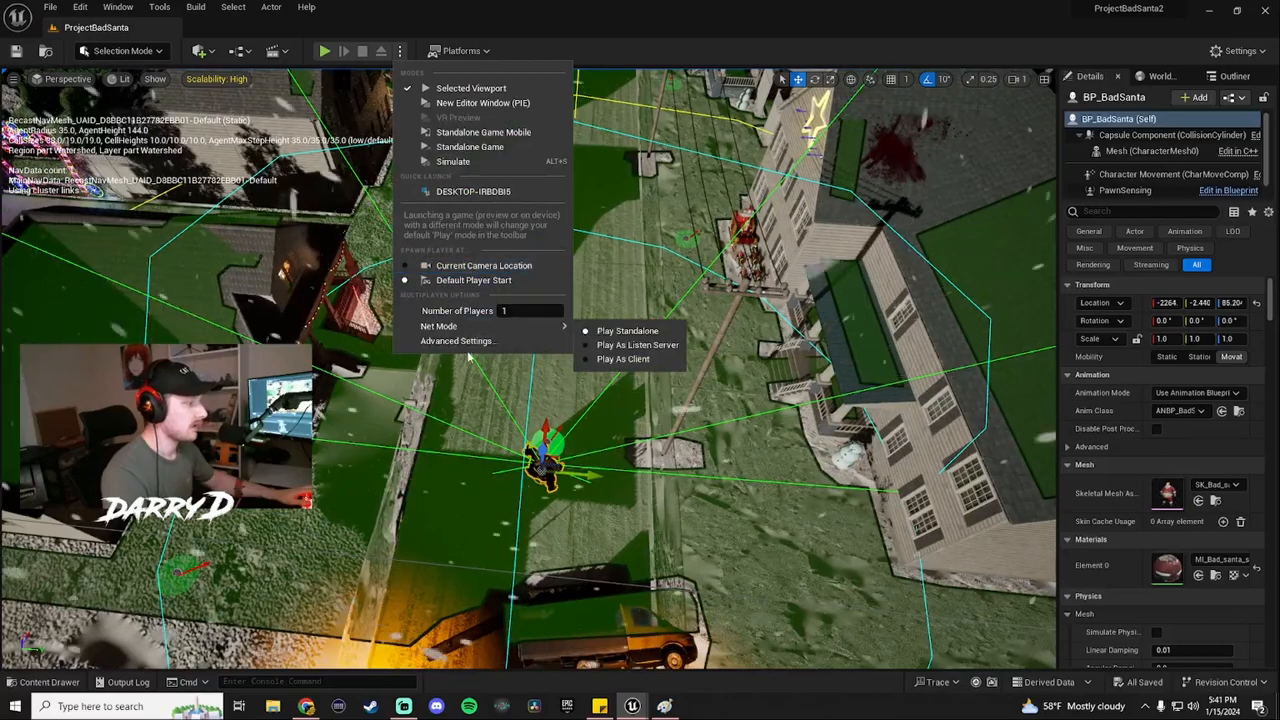
mouse_move(453, 161)
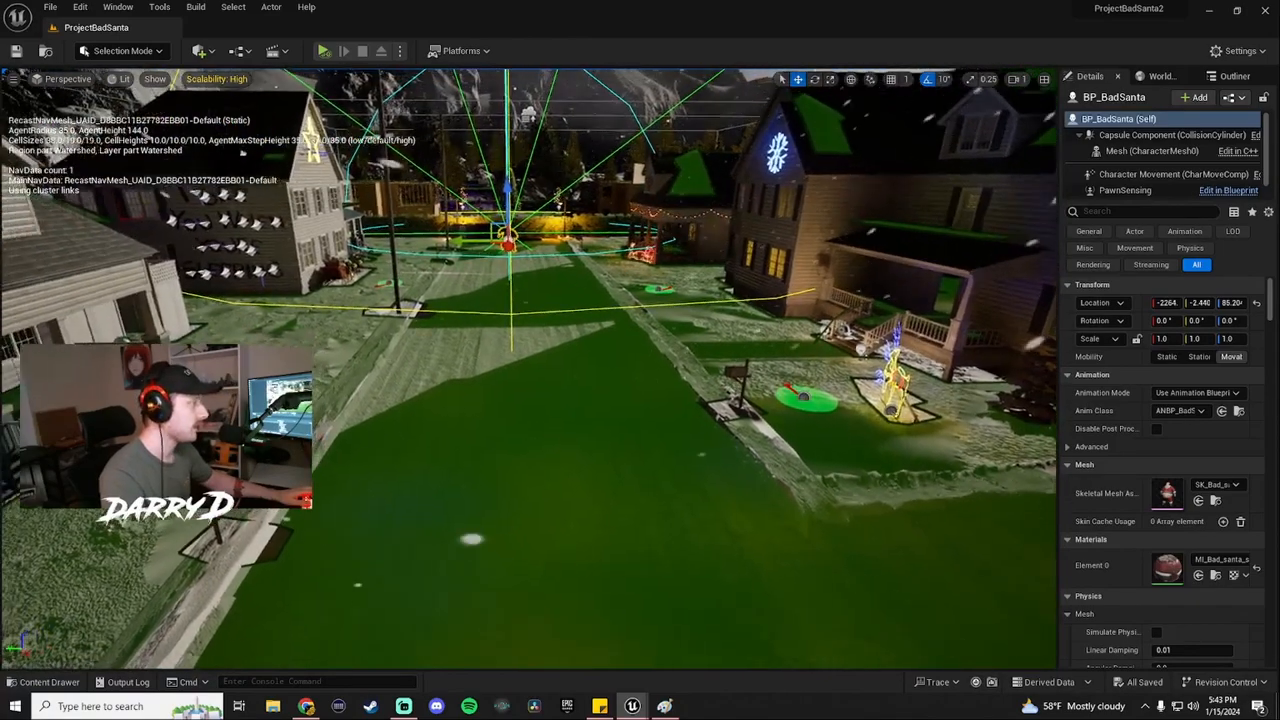
mouse_move(440, 90)
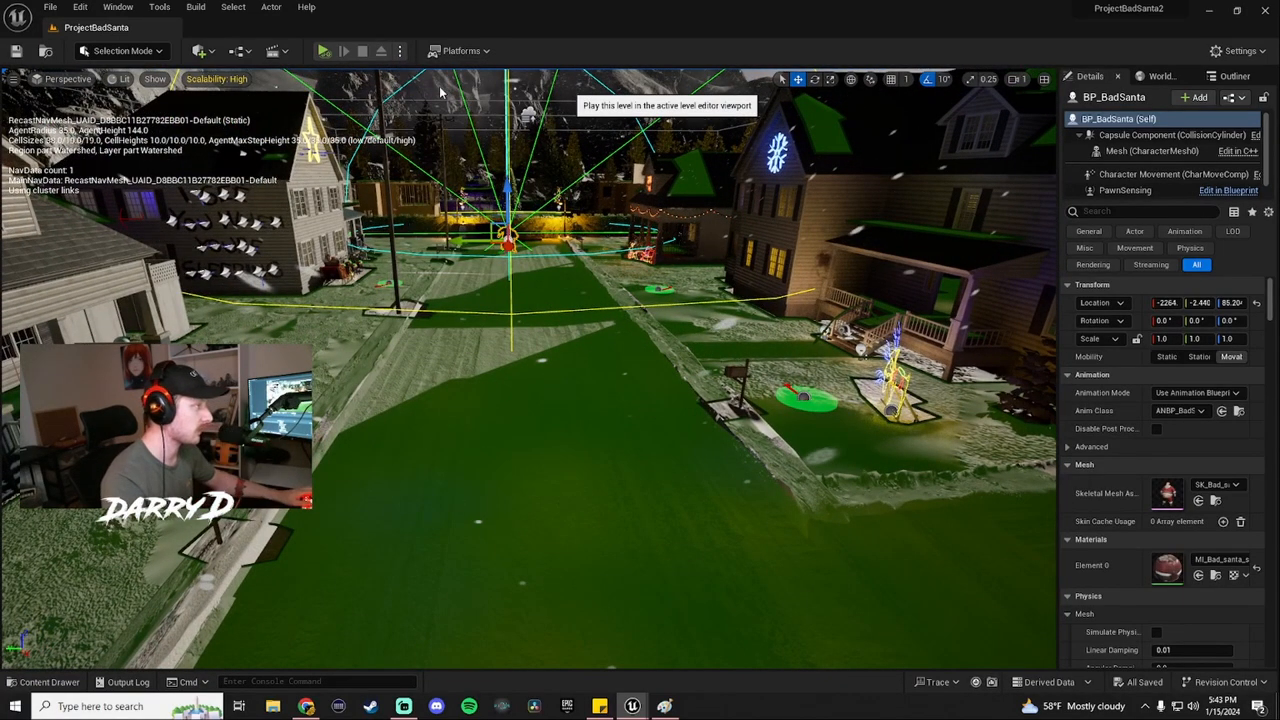
- Play the level in the editor viewport to watch Bad Santa's AI debug readout
click(323, 51)
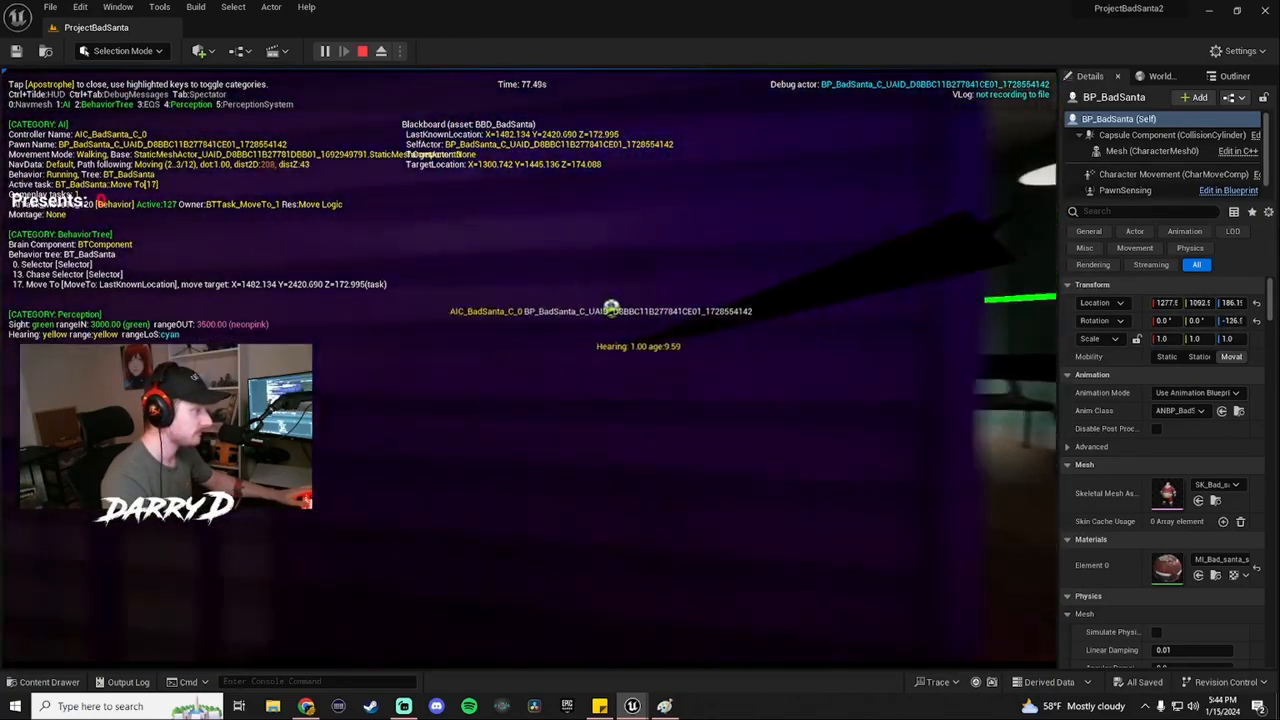
click(362, 51)
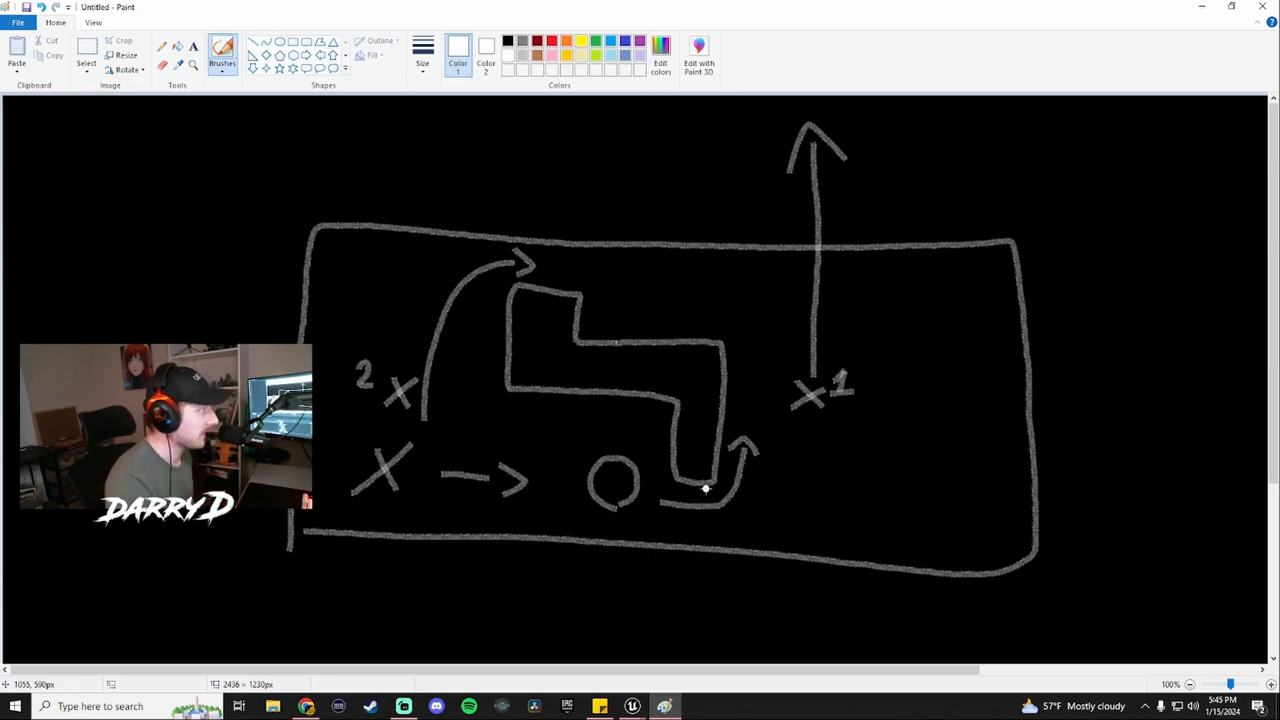
mouse_move(443, 473)
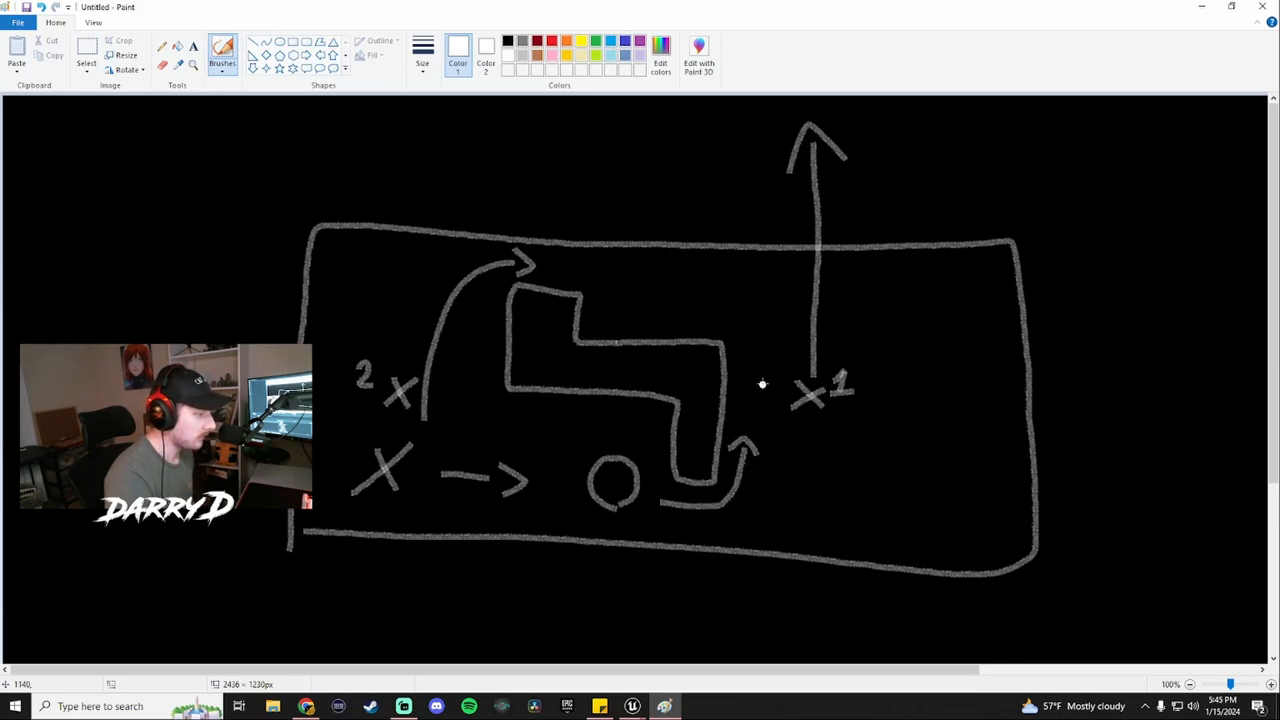
mouse_move(746, 345)
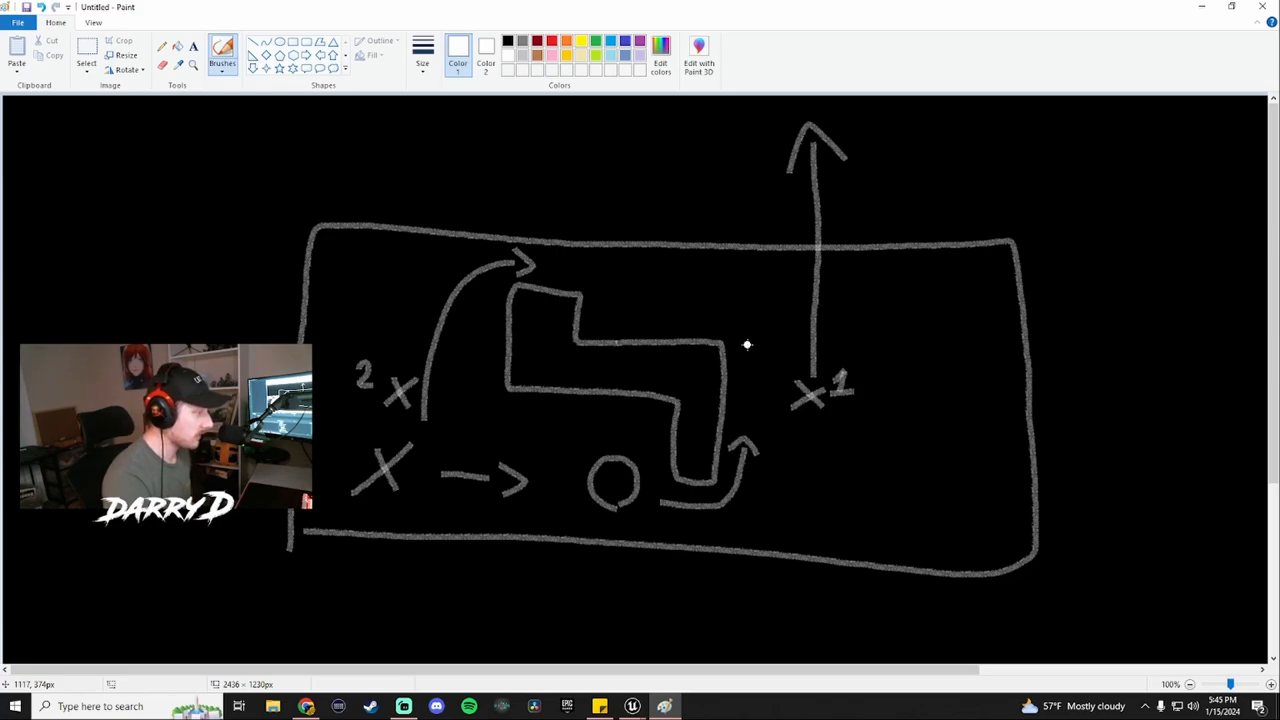
mouse_move(637, 480)
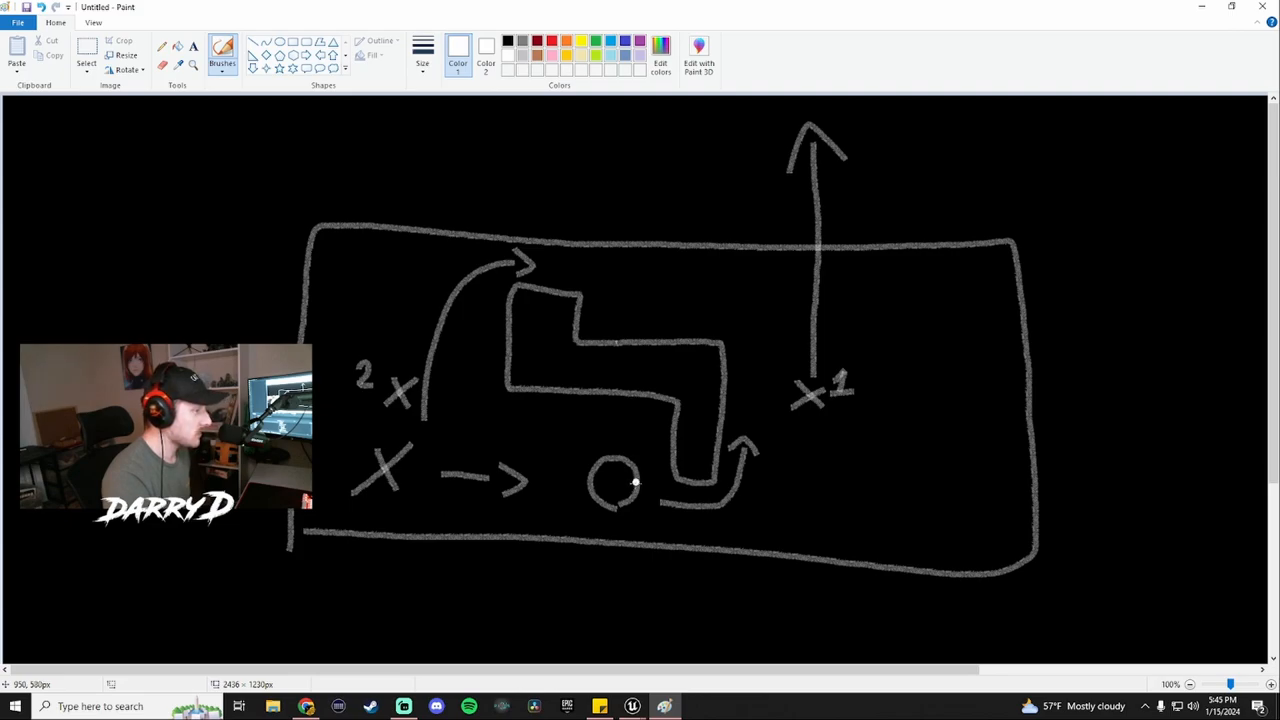
mouse_move(608, 280)
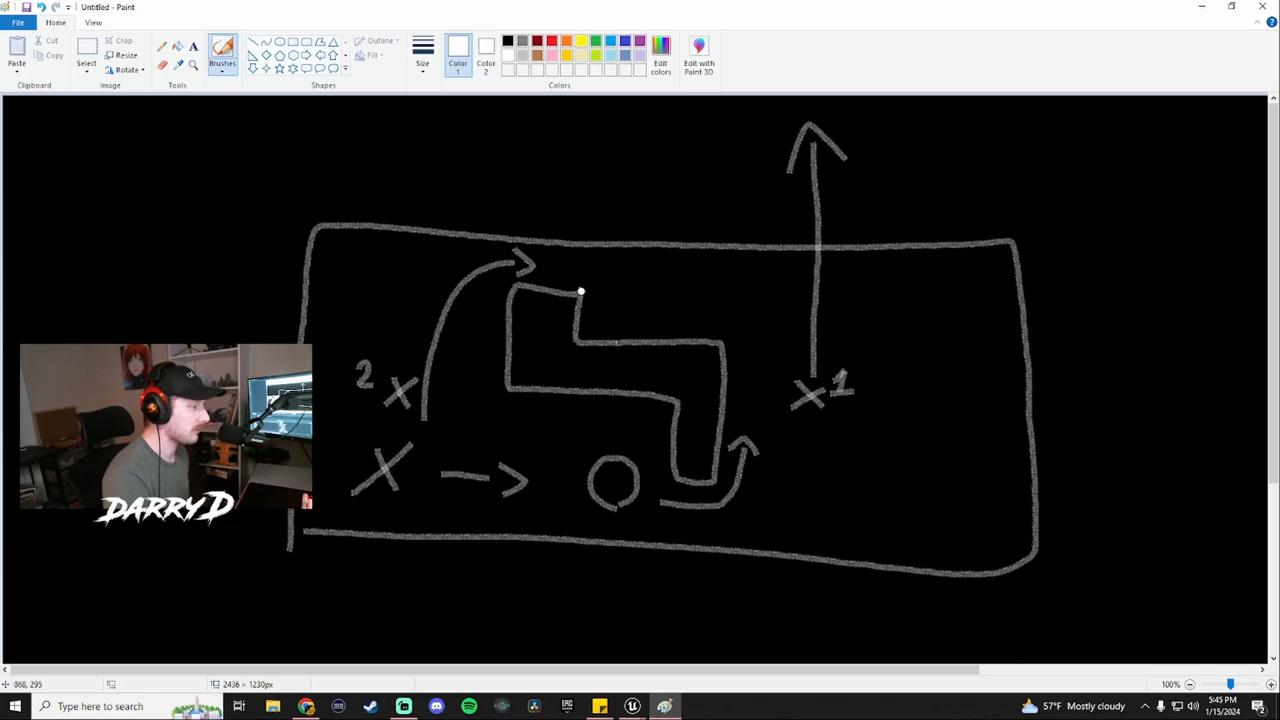
mouse_move(530, 426)
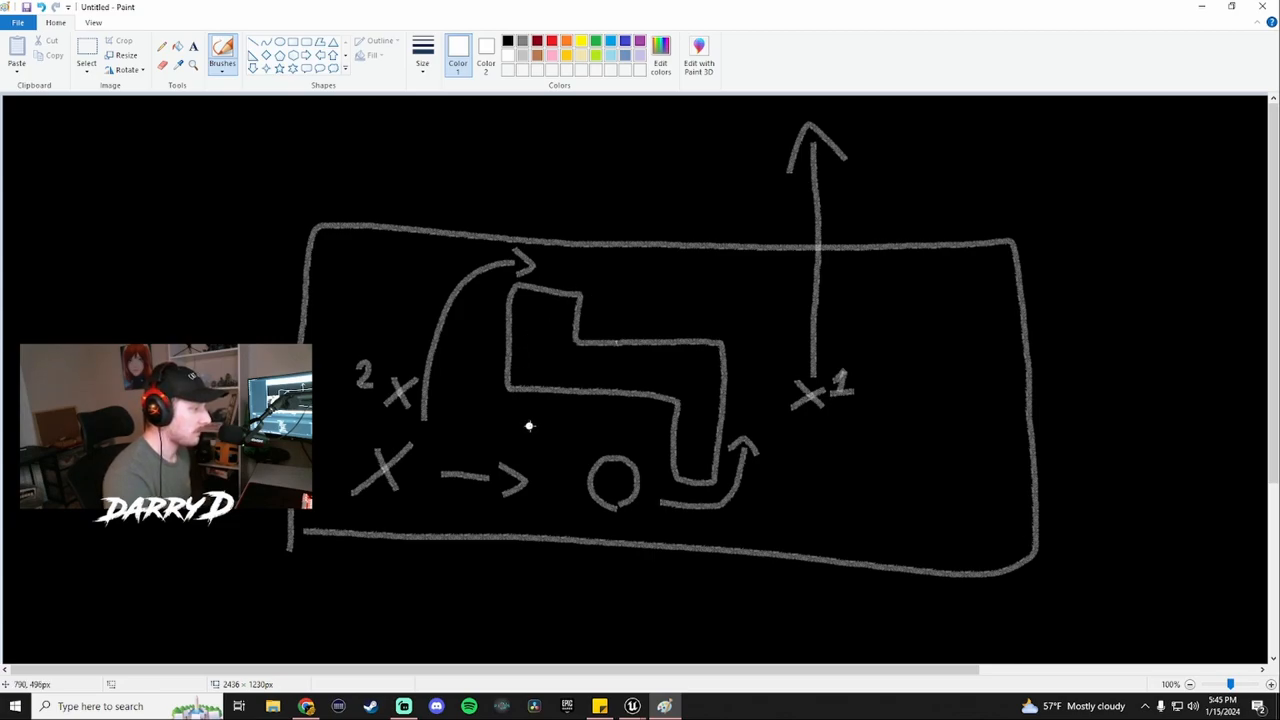
mouse_move(388, 400)
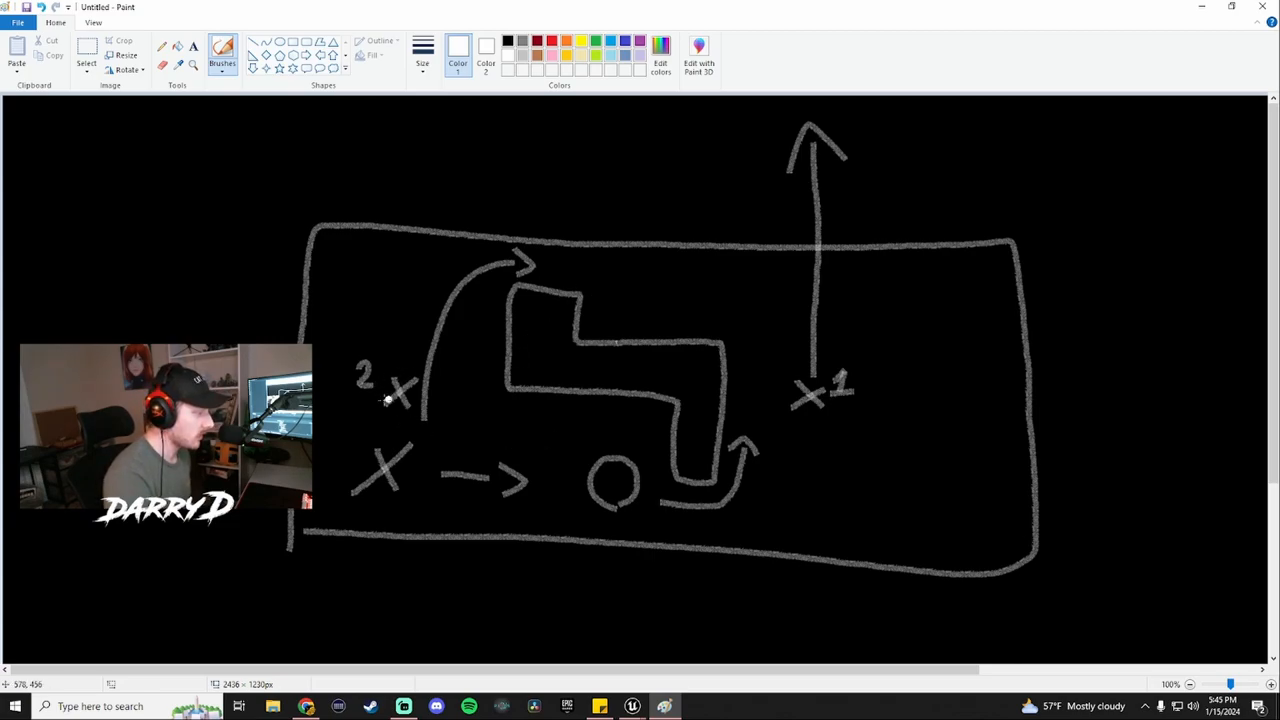
mouse_move(437, 408)
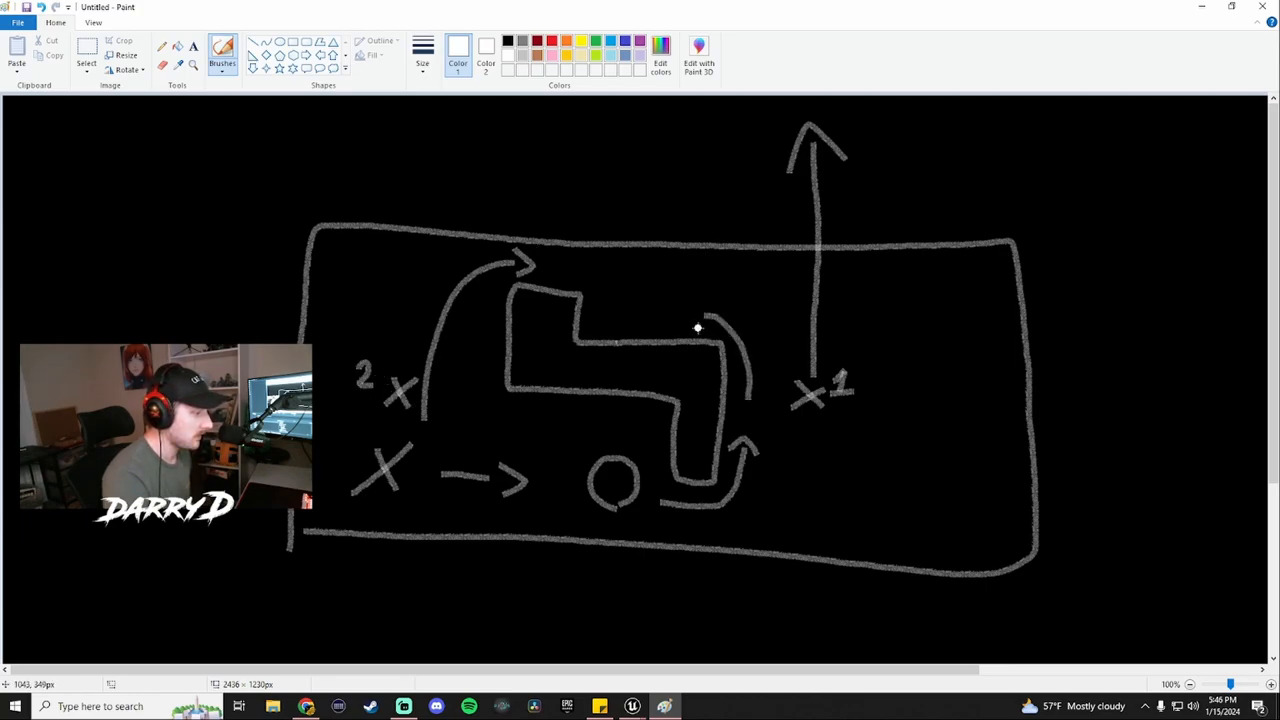
- Sketch a path past the right wall, circle X1, and add a tall arrow tipped with a circle
drag(730, 340, 700, 305)
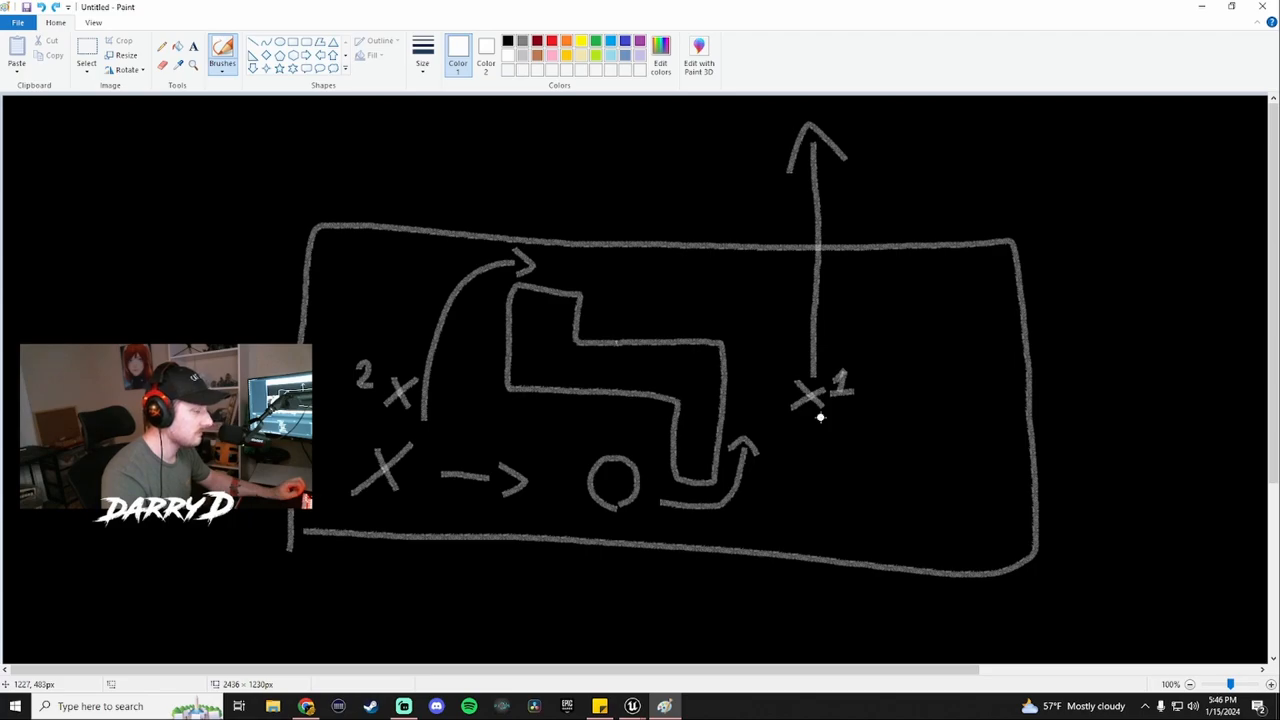
mouse_move(728, 485)
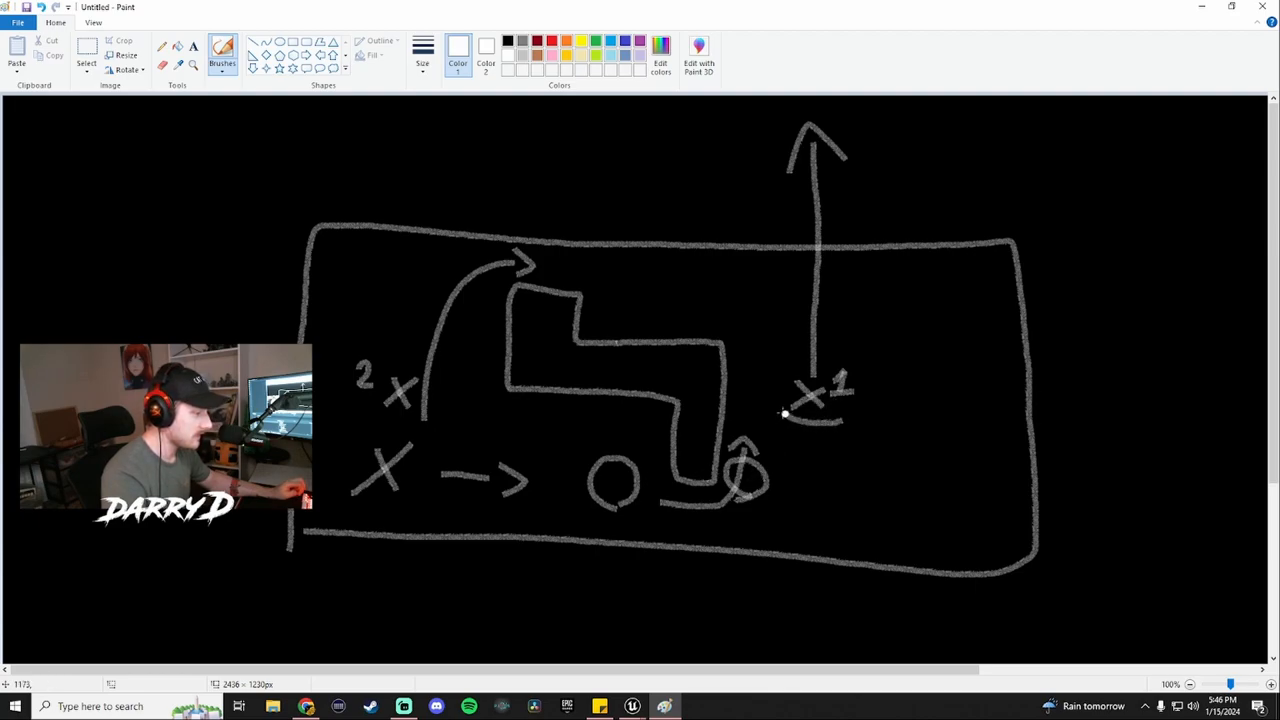
drag(785, 413, 833, 430)
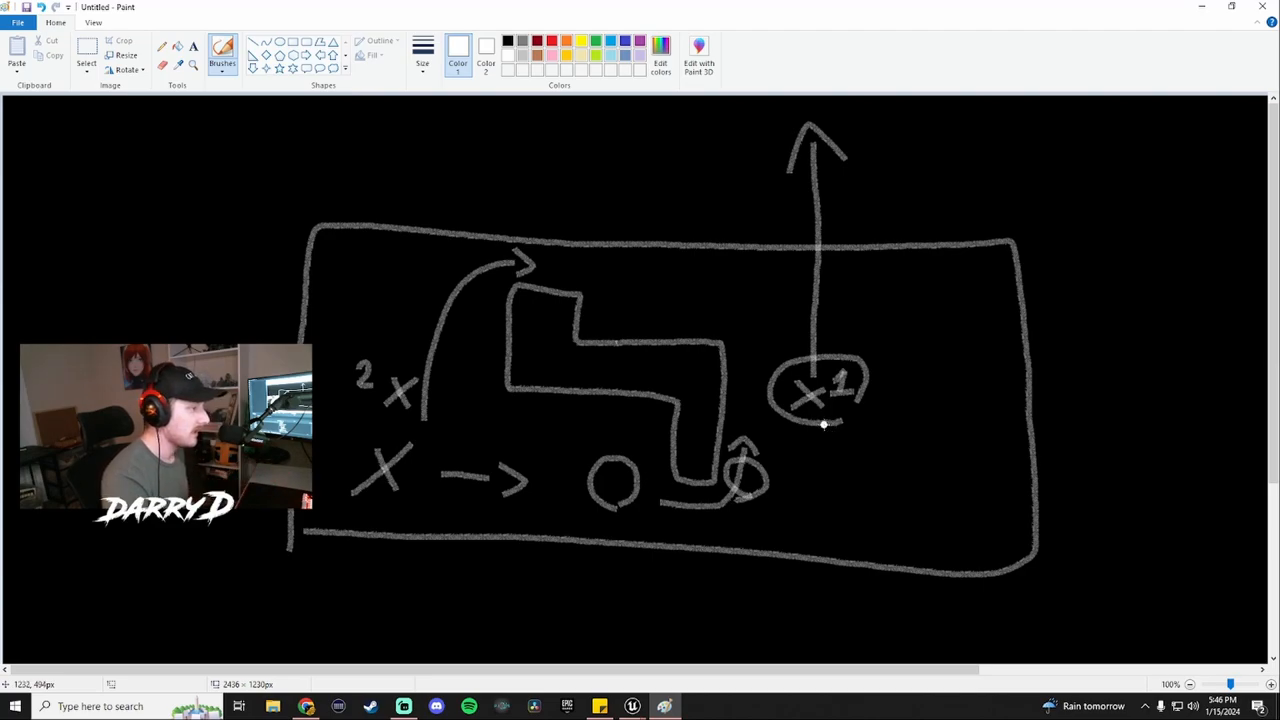
mouse_move(793, 162)
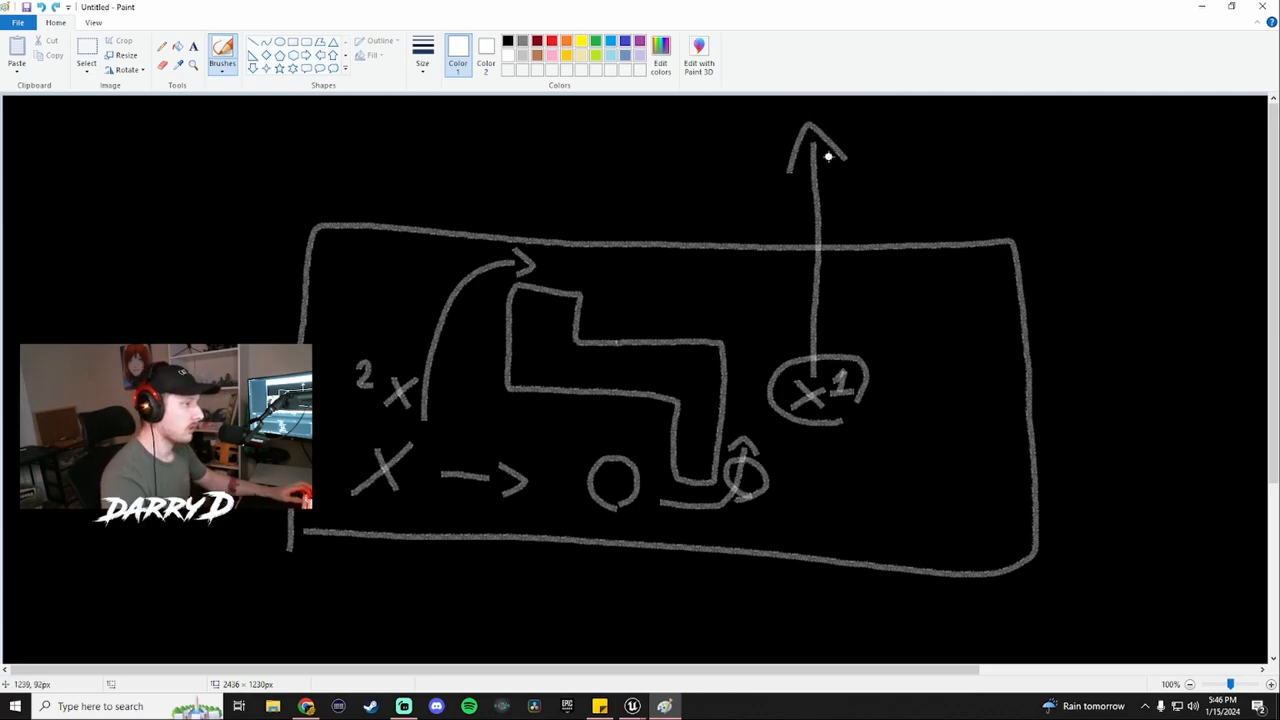
mouse_move(807, 290)
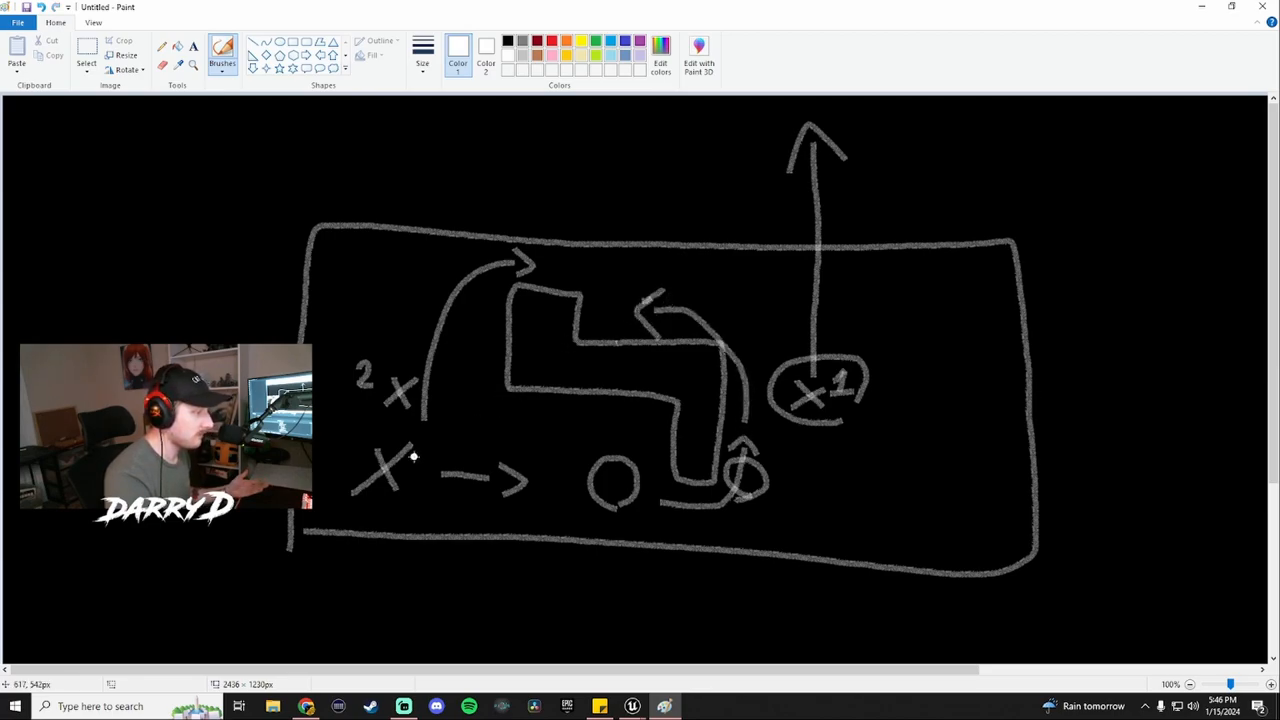
mouse_move(589, 303)
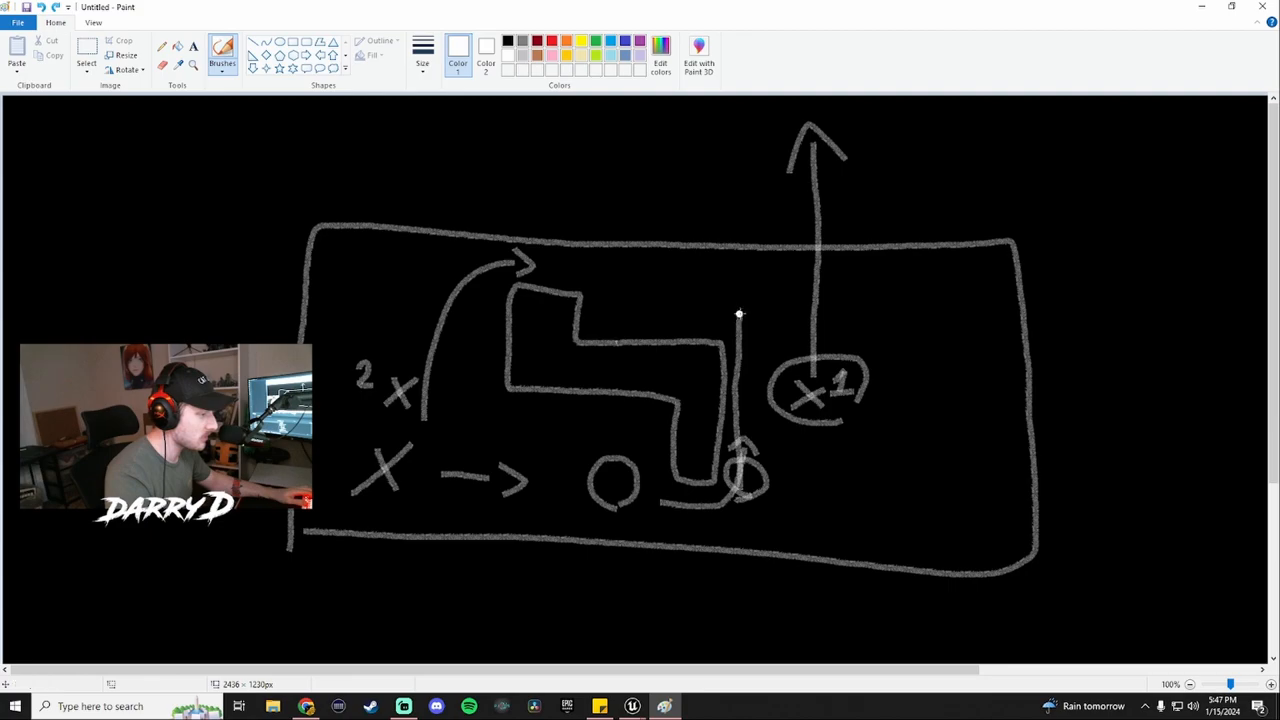
drag(740, 315, 742, 217)
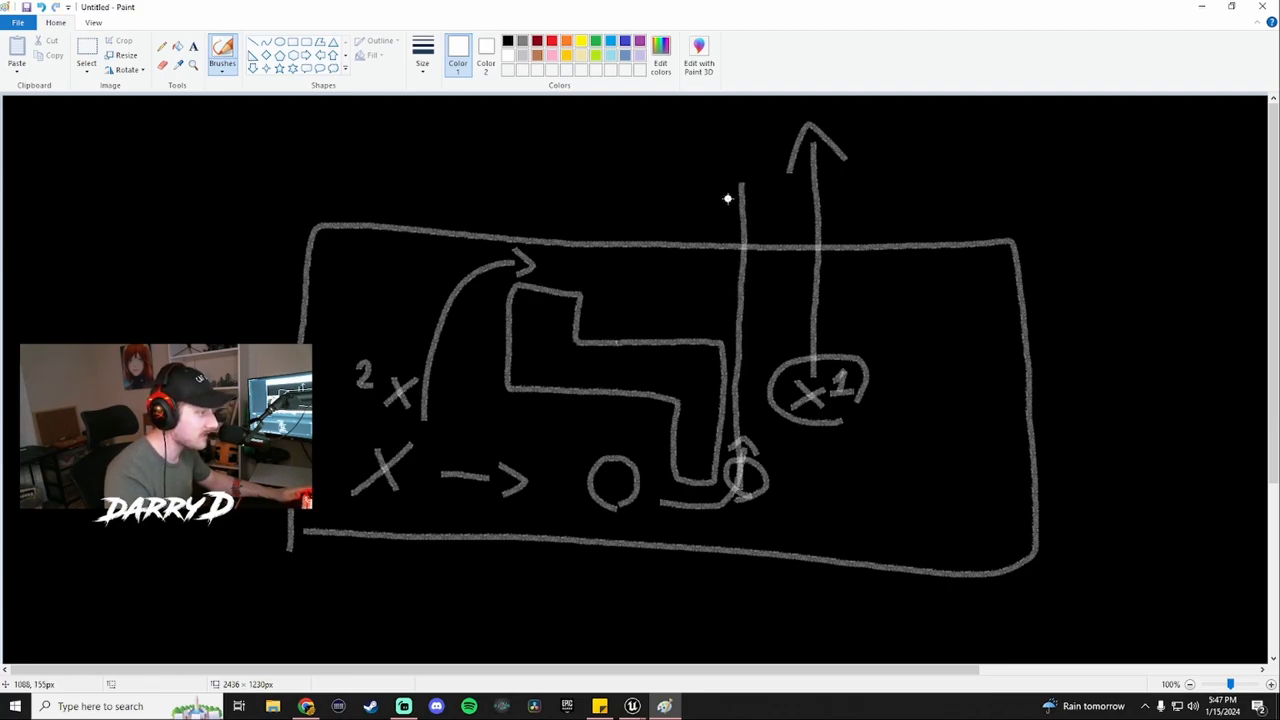
drag(735, 195, 735, 140)
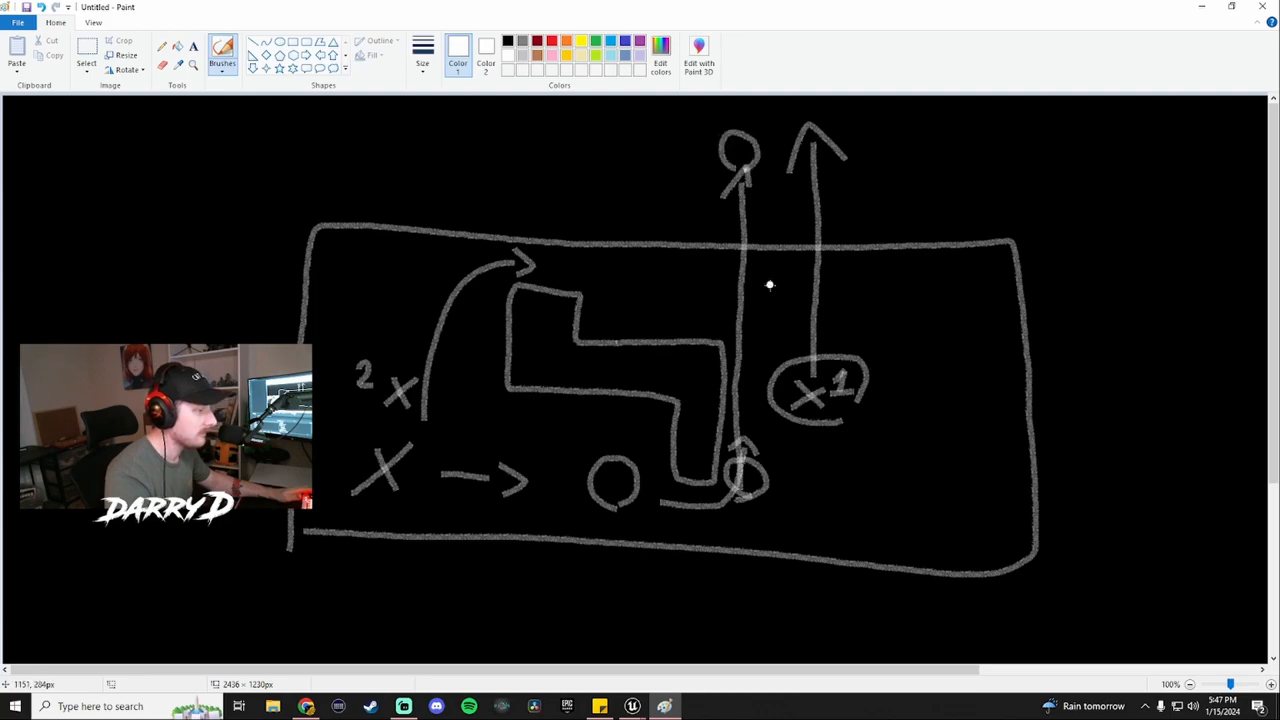
mouse_move(730, 485)
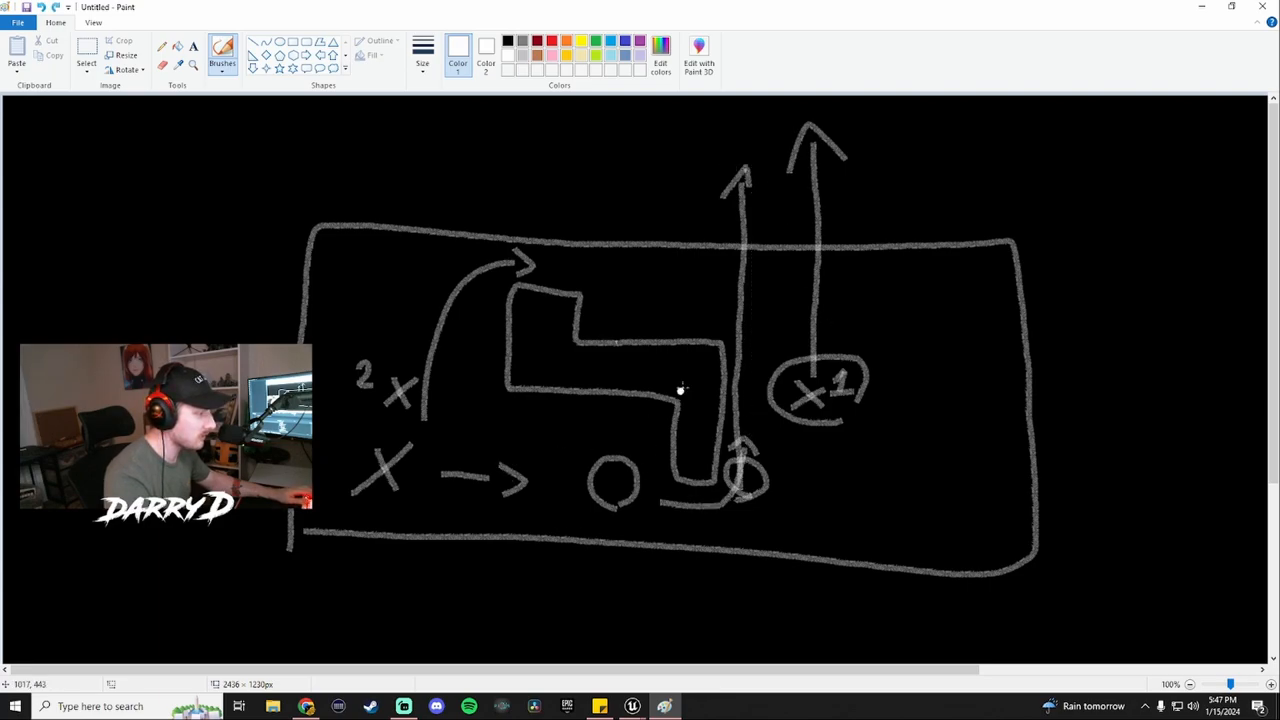
drag(730, 185, 745, 135)
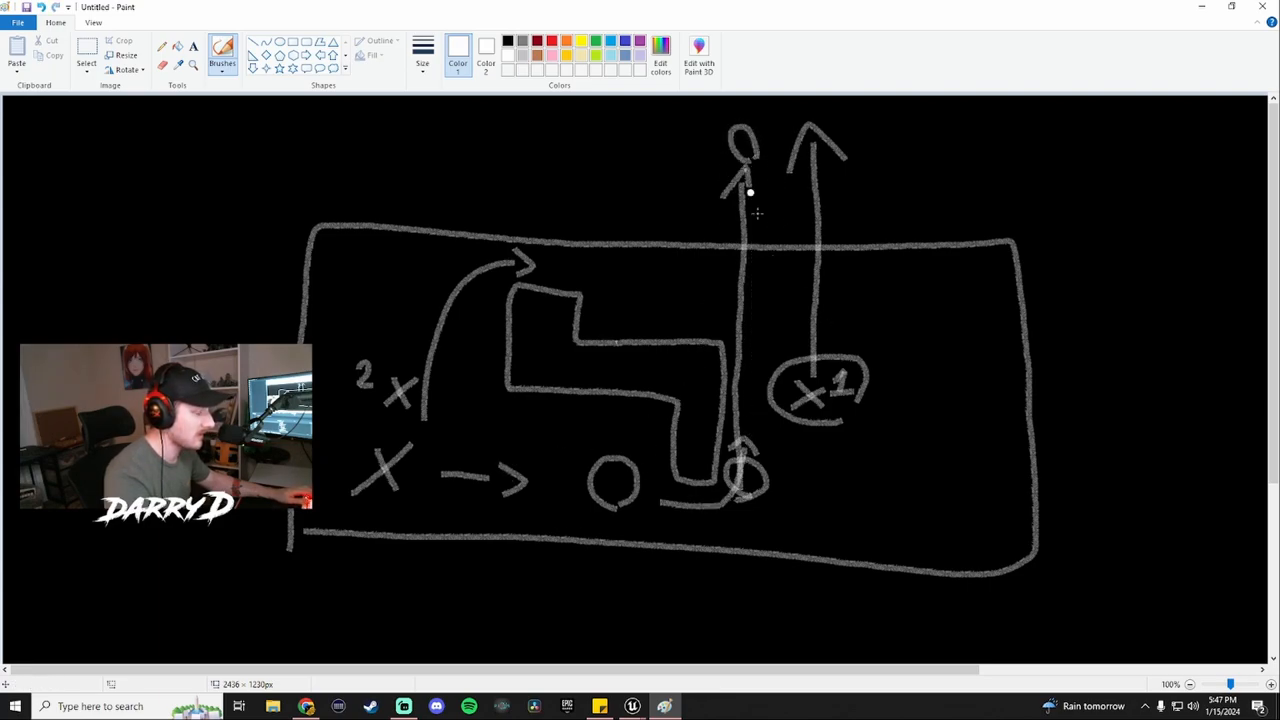
mouse_move(652, 186)
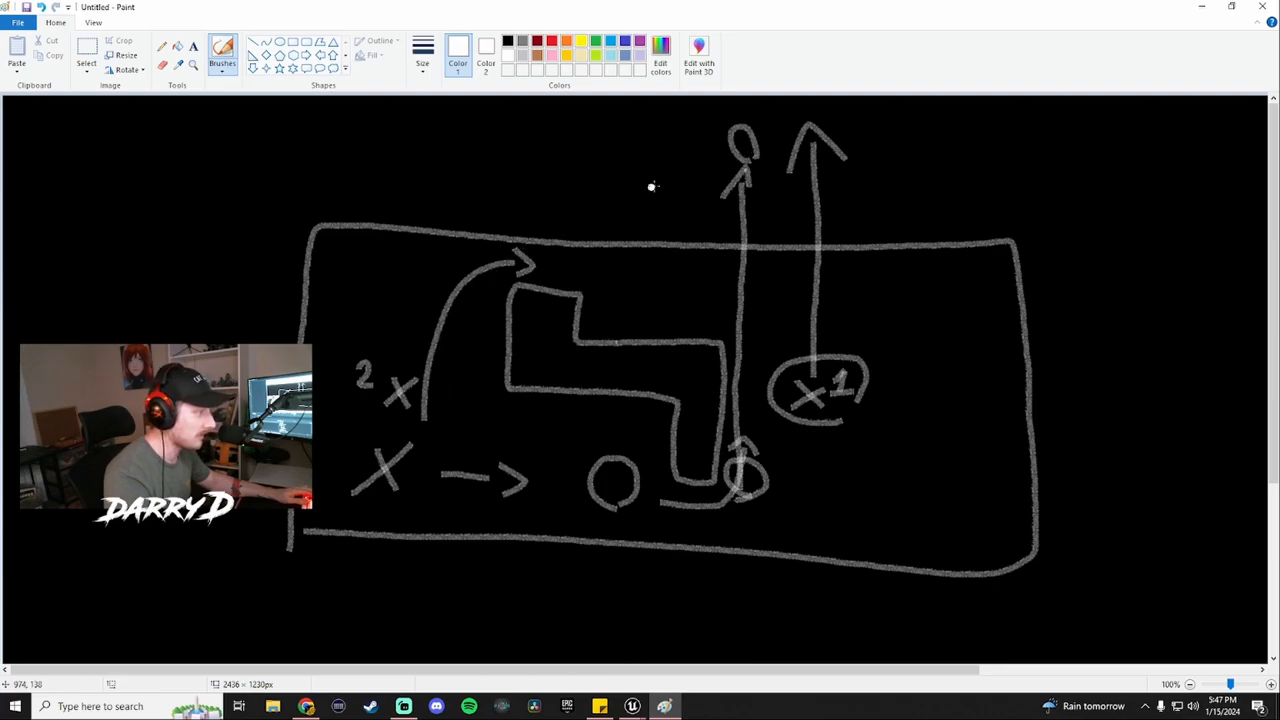
mouse_move(535, 493)
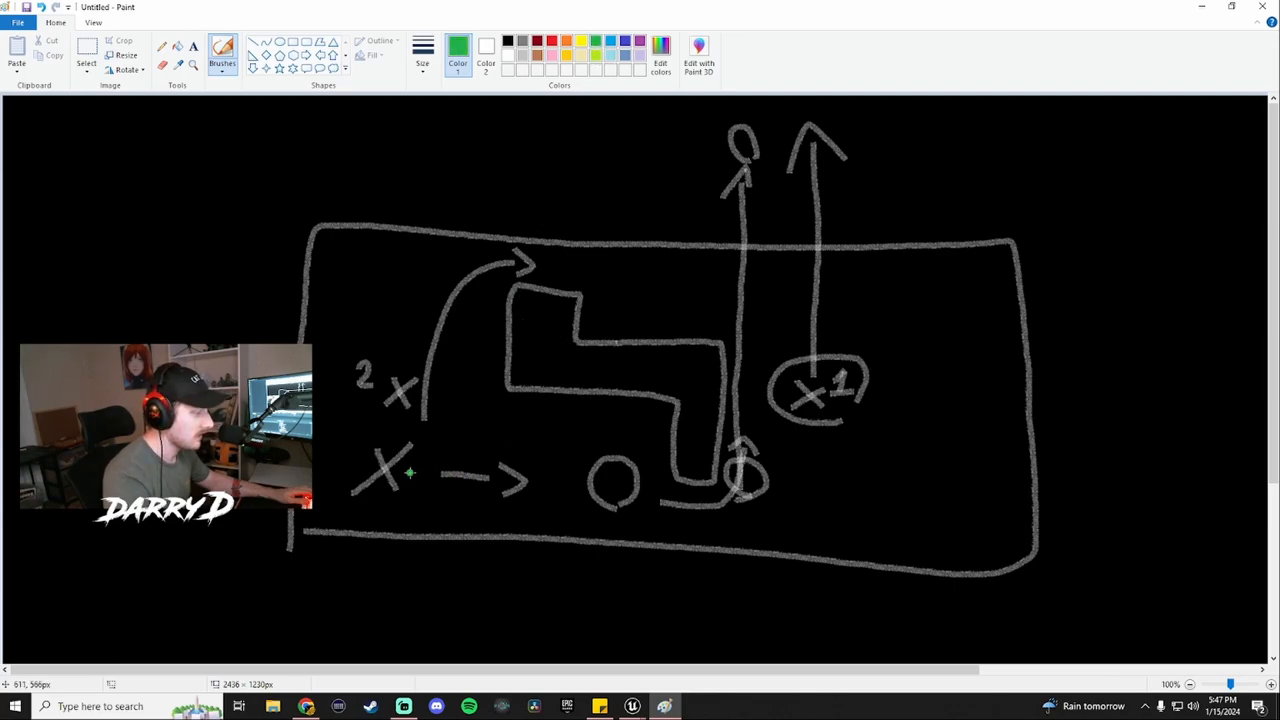
- Draw the green route from the left X along the bottom of the room
drag(410, 474, 635, 490)
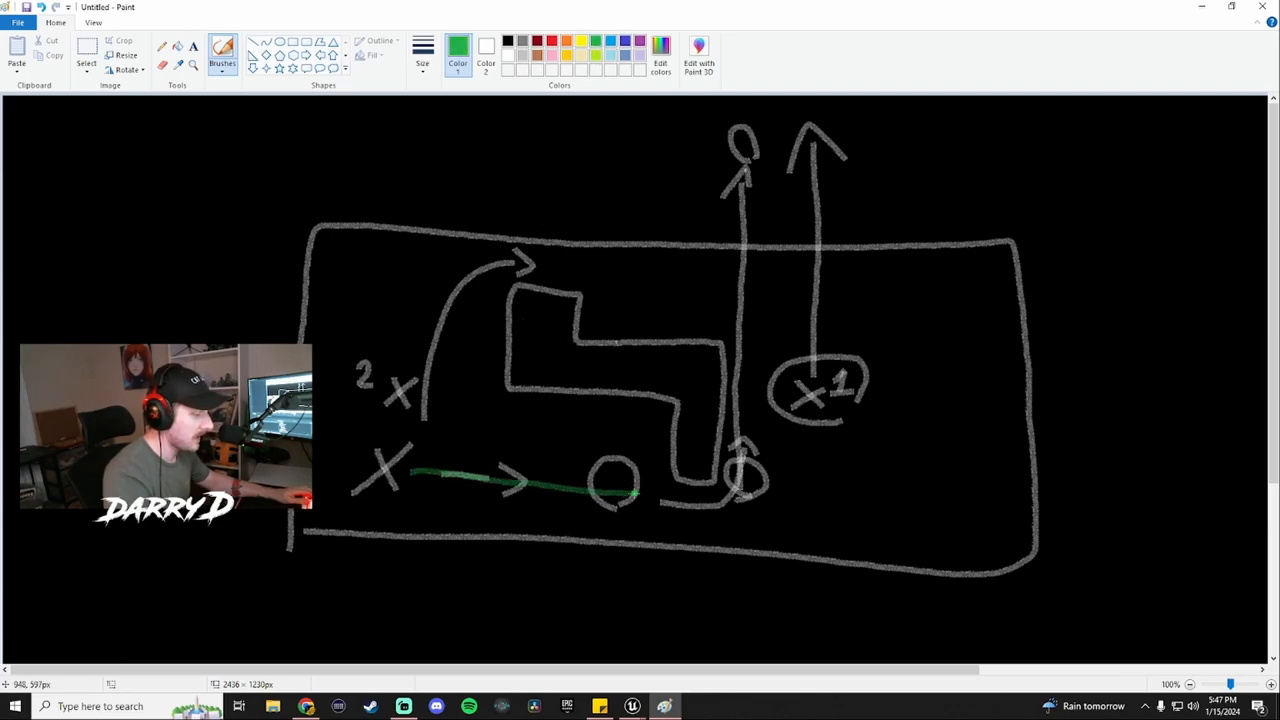
drag(620, 490, 700, 495)
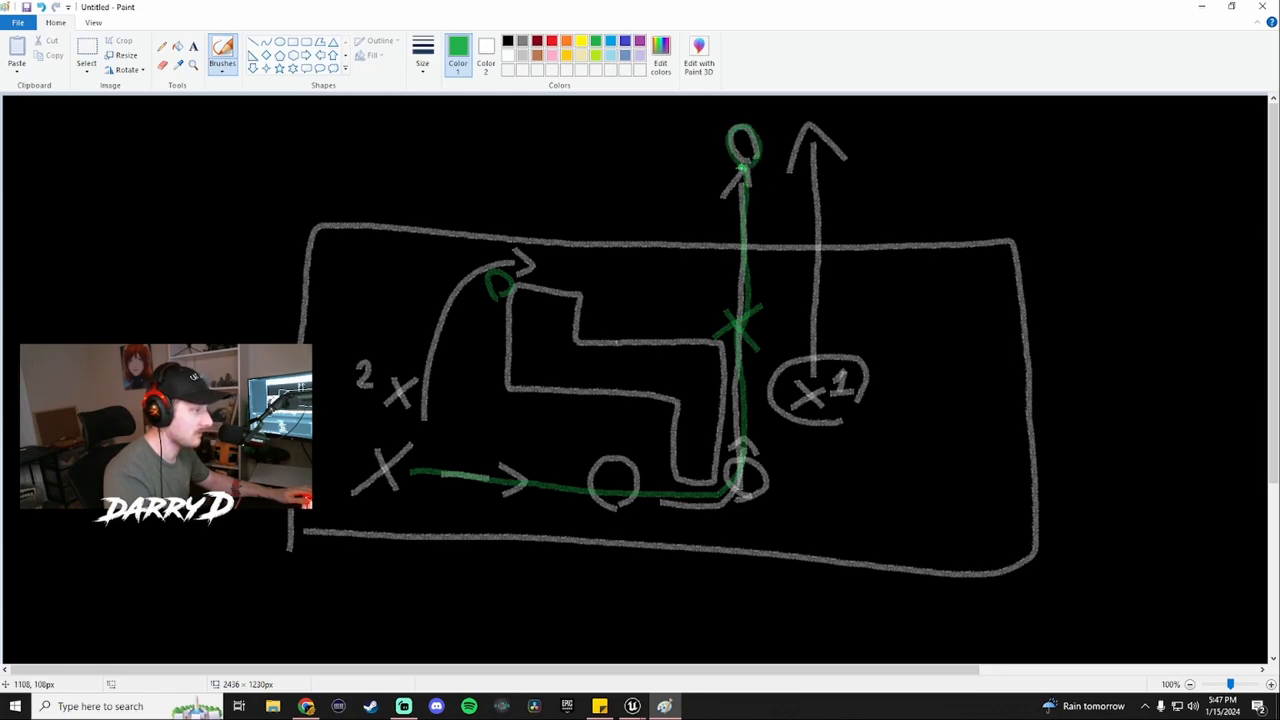
mouse_move(850, 257)
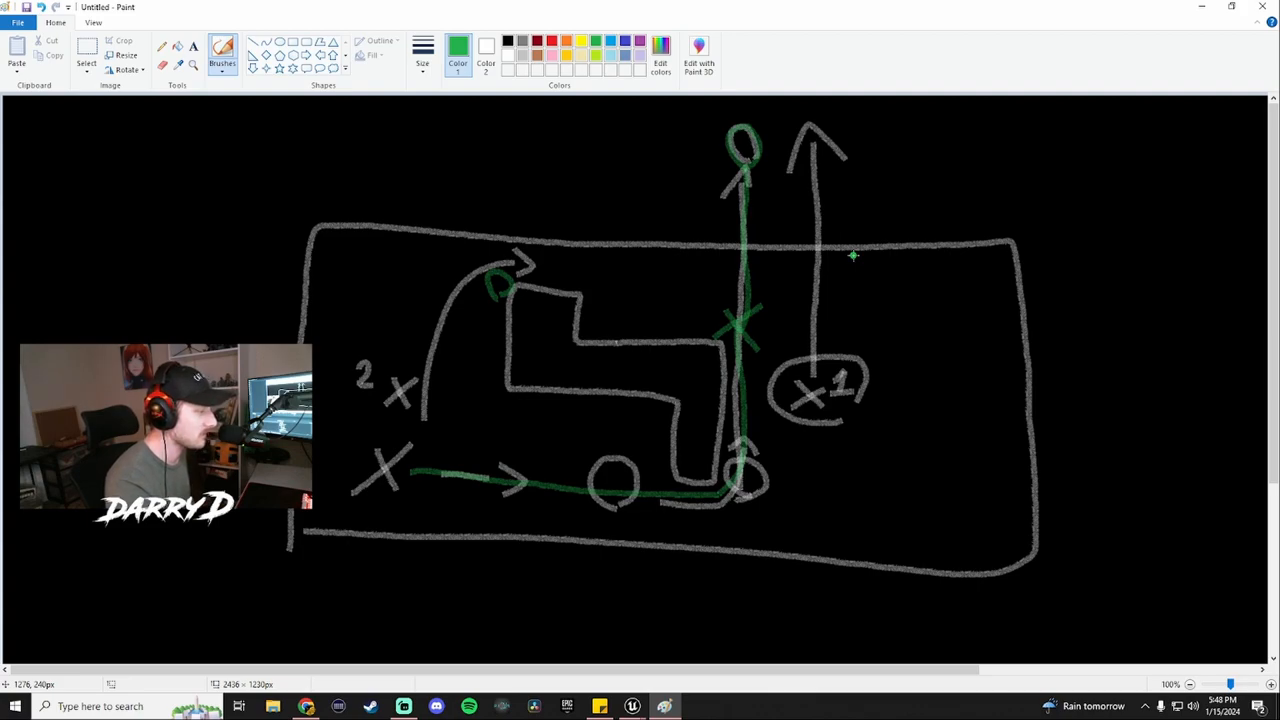
mouse_move(1138, 65)
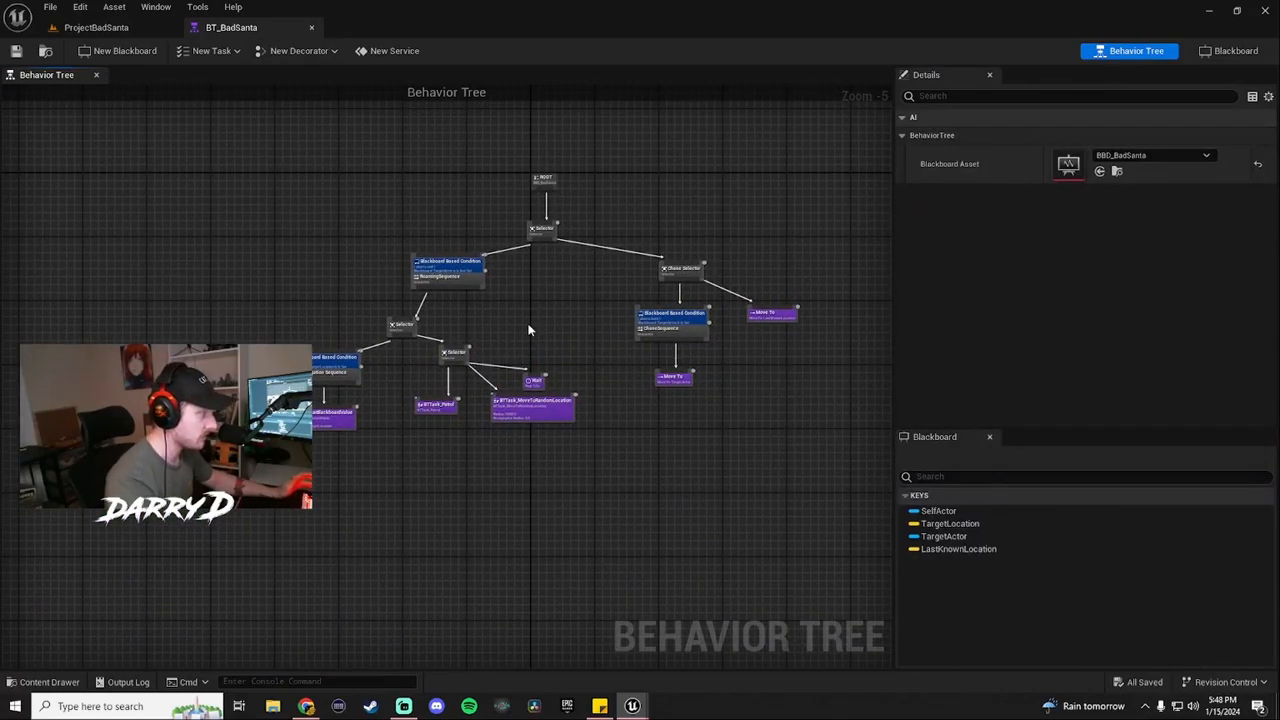
- Zoom into the BT_BadSanta graph to inspect the roaming selector's patrol, random-move and wait tasks
scroll(up, 3)
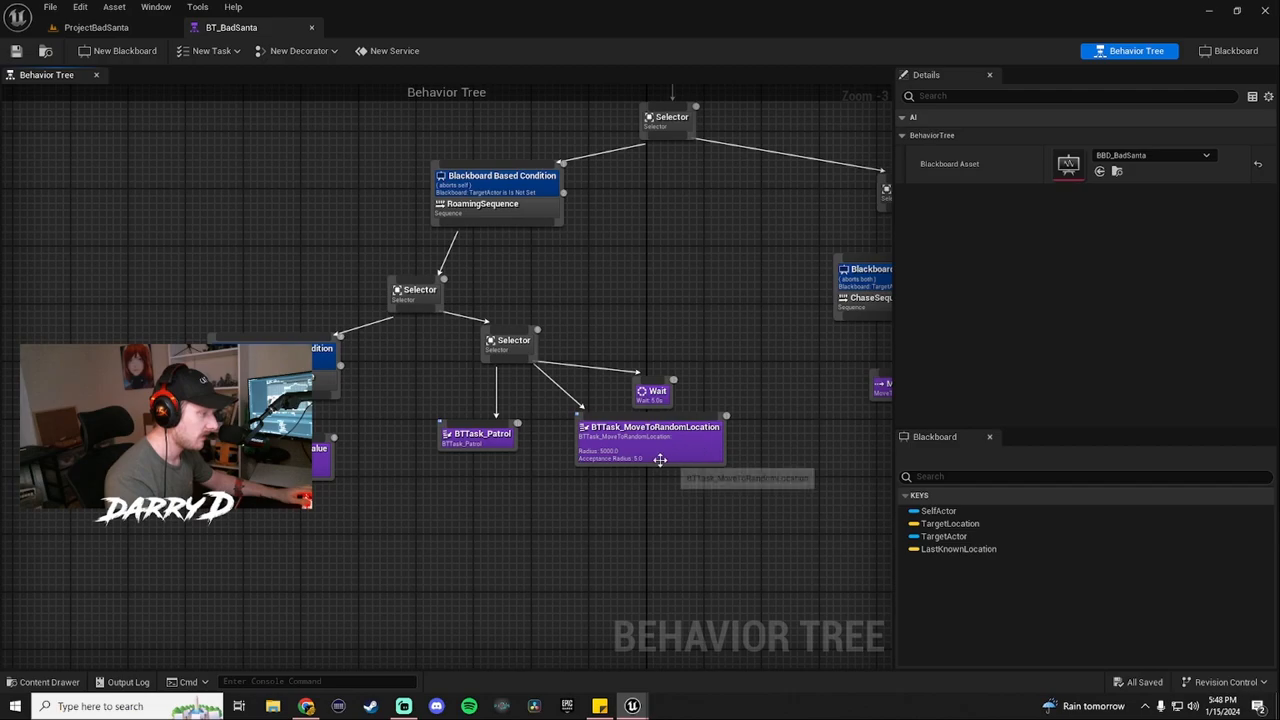
click(650, 426)
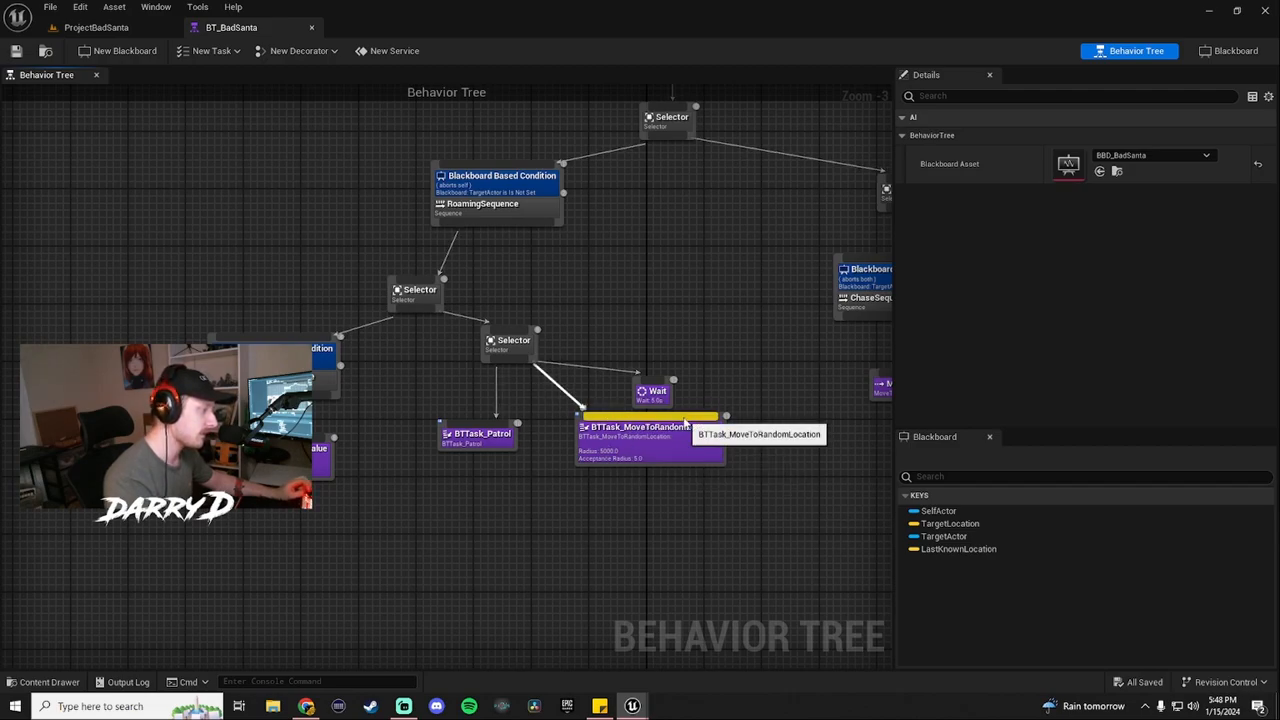
mouse_move(708, 503)
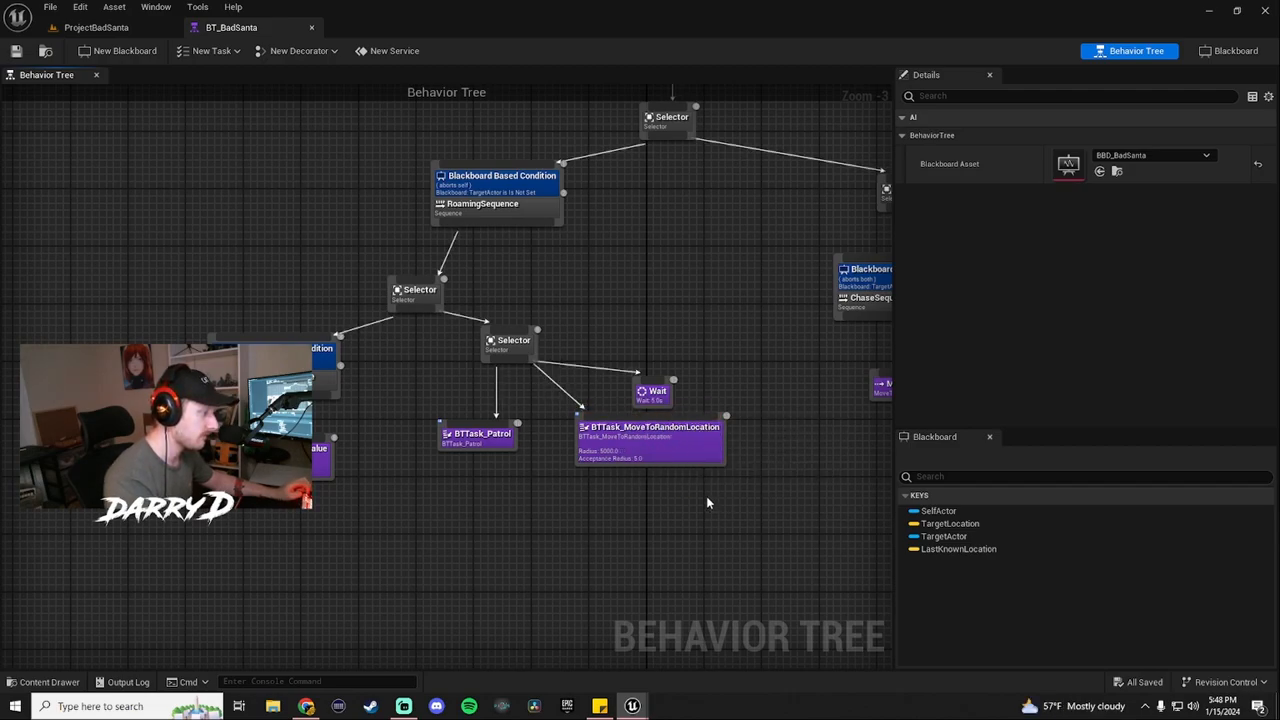
mouse_move(674, 462)
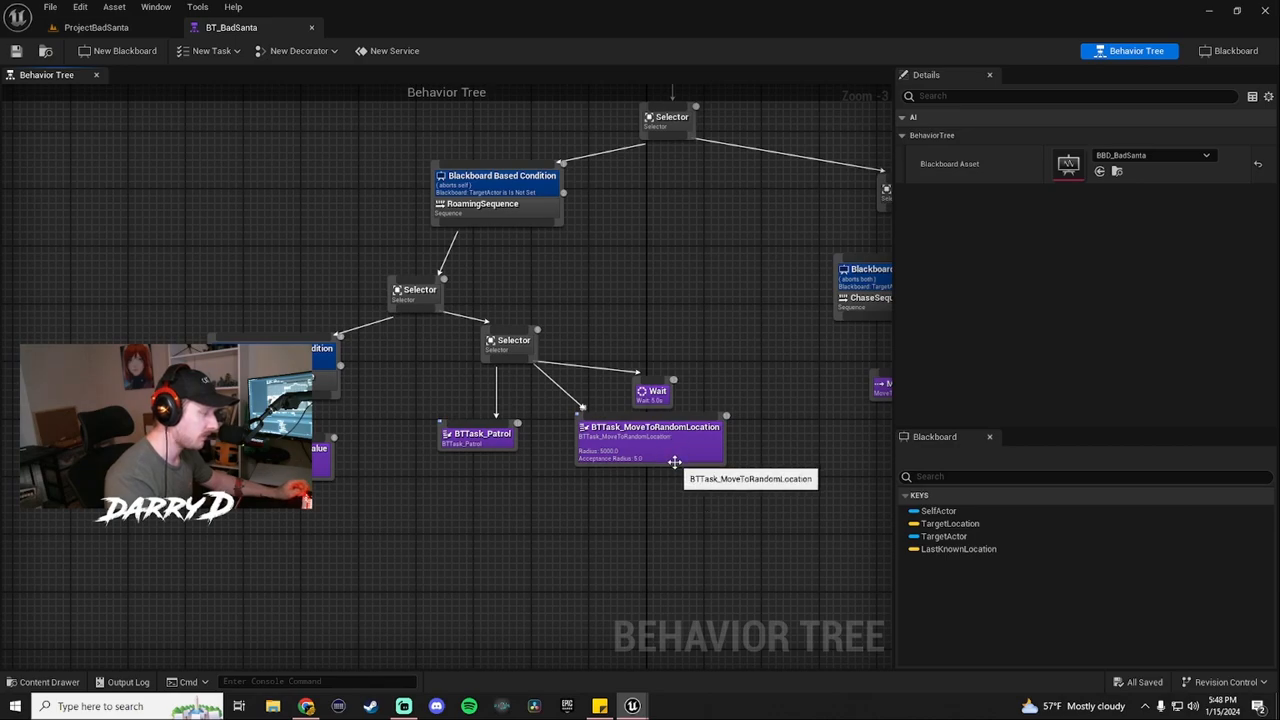
mouse_move(540, 464)
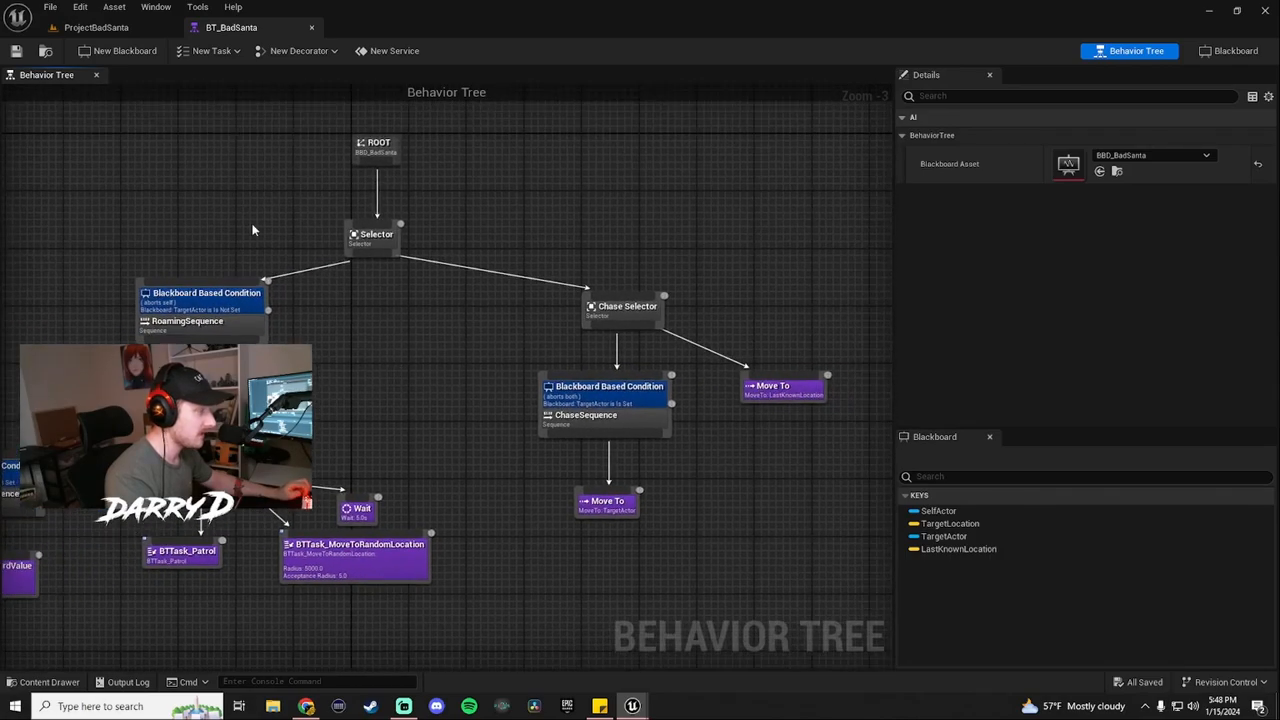
mouse_move(613, 420)
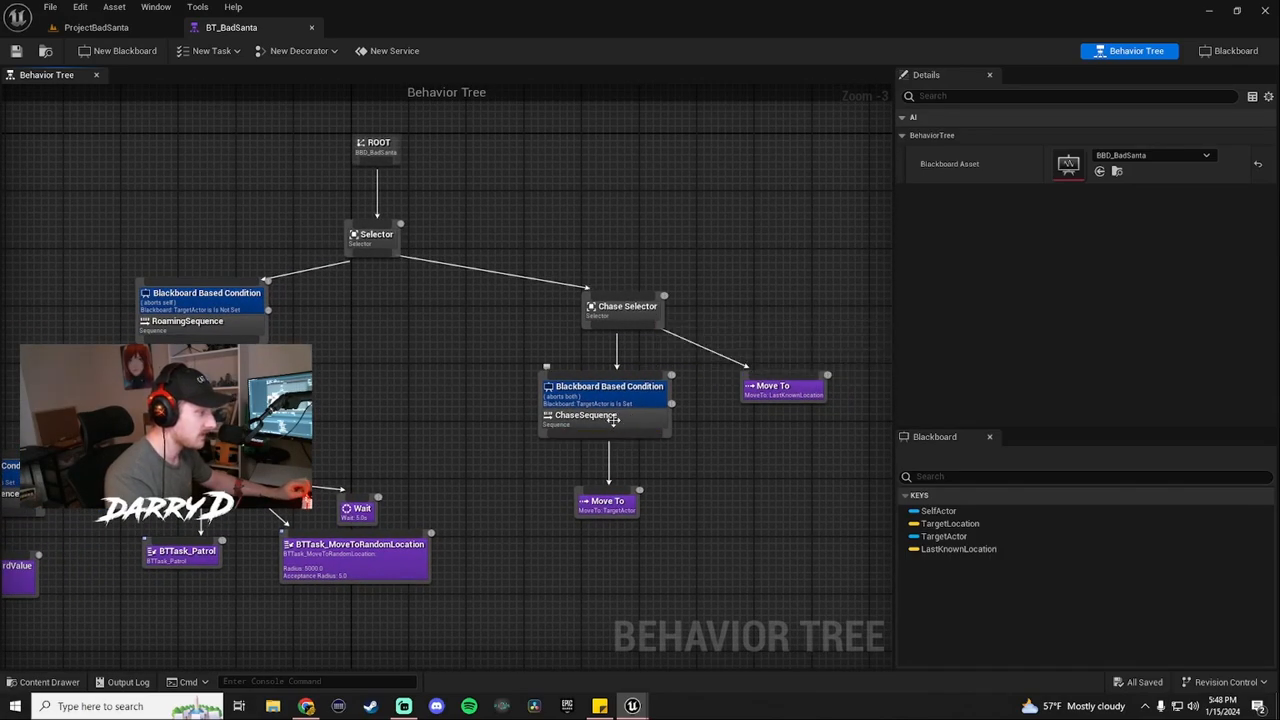
mouse_move(790, 388)
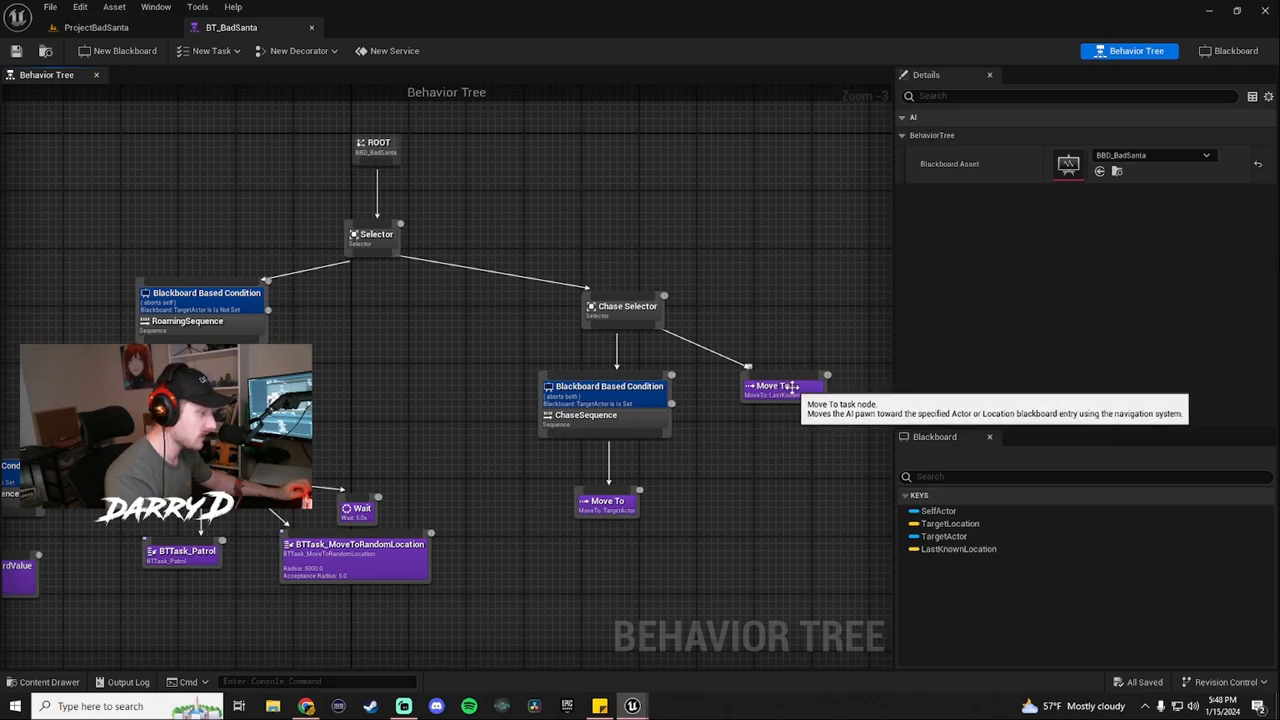
mouse_move(738, 397)
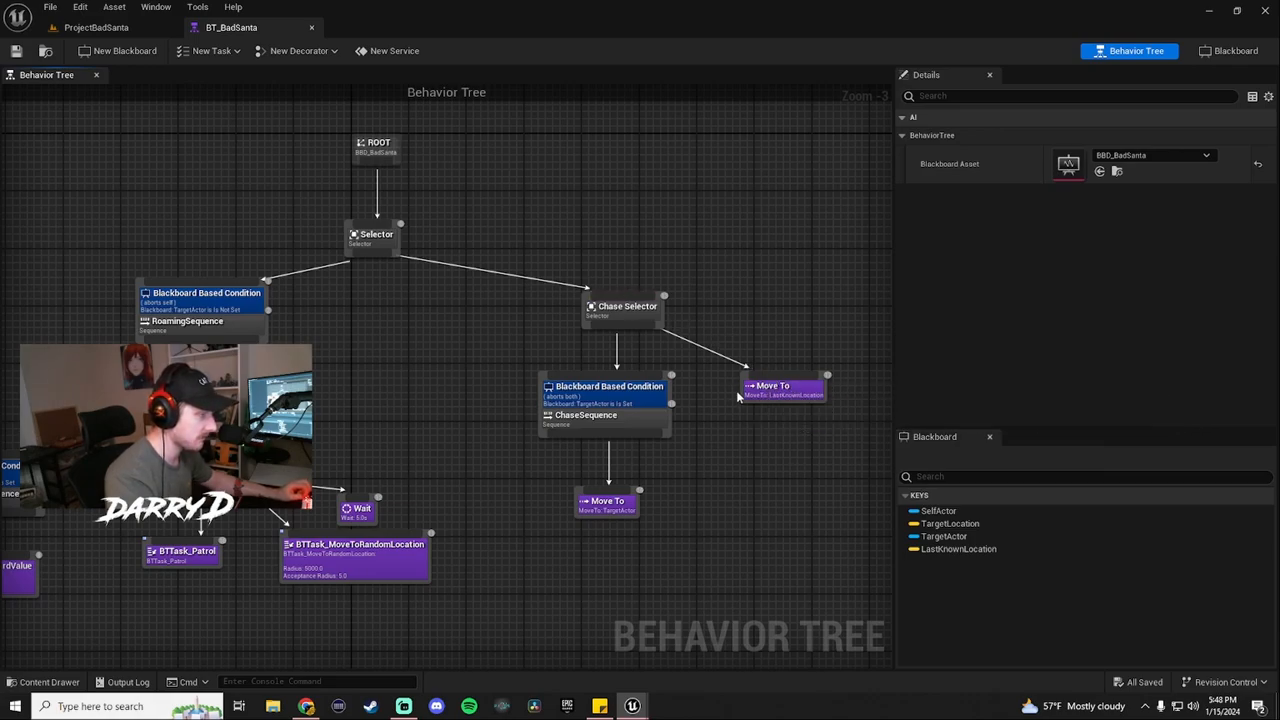